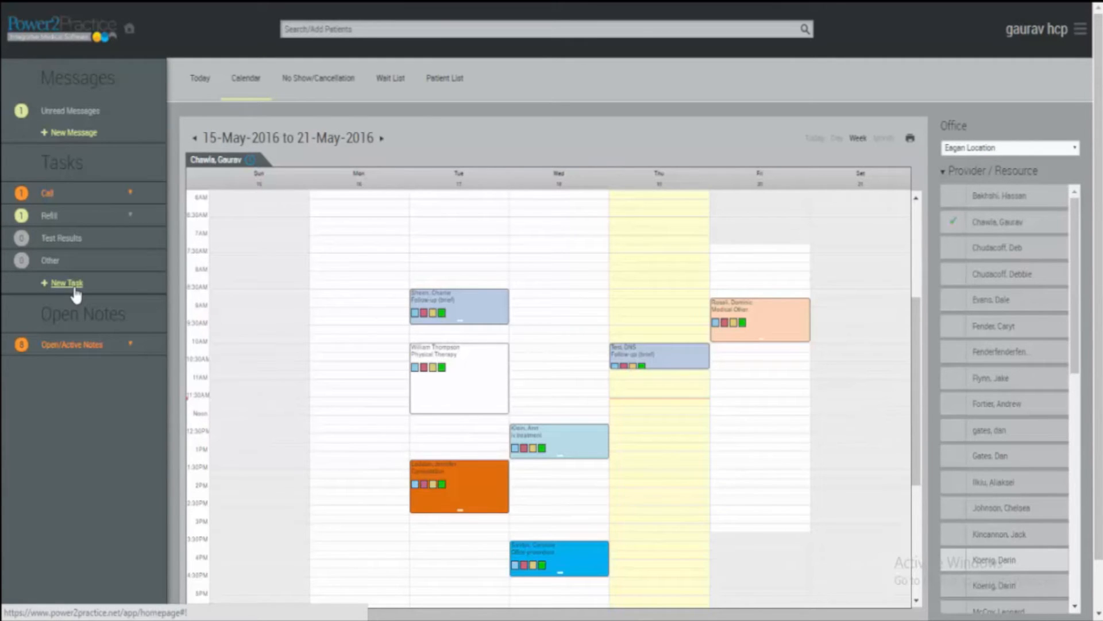
- Start a new task from the Tasks sidebar
click(65, 283)
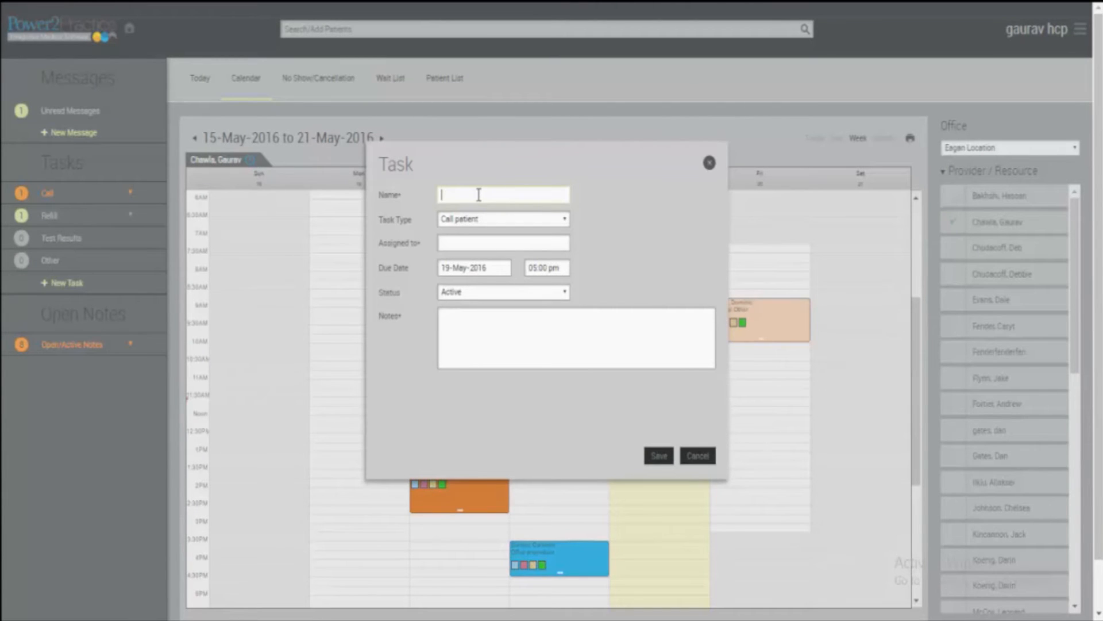
text(Dom)
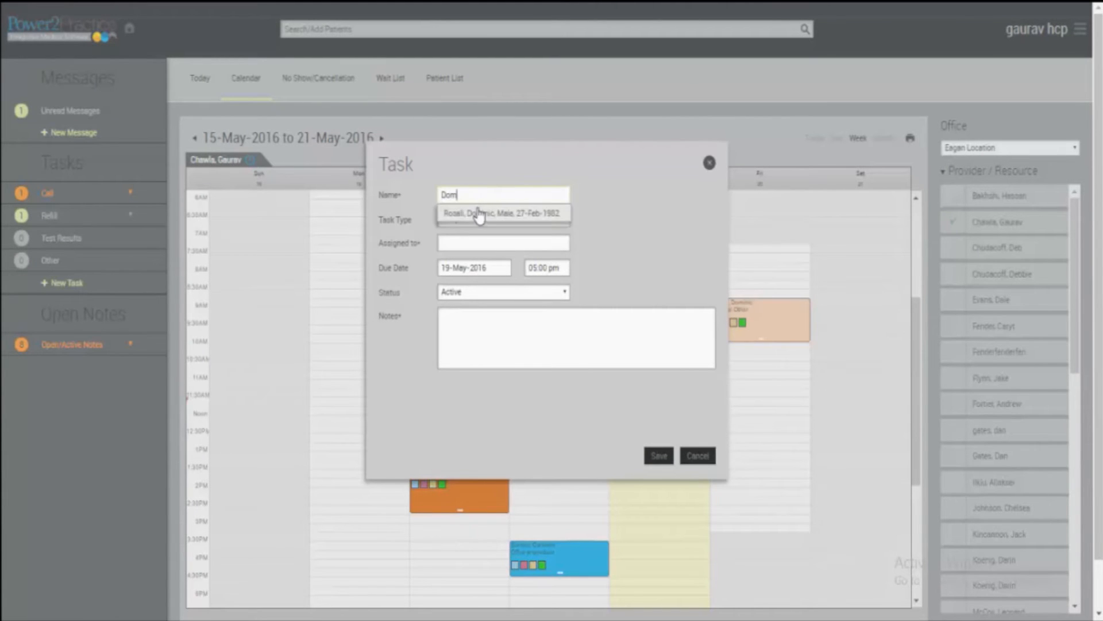
click(485, 213)
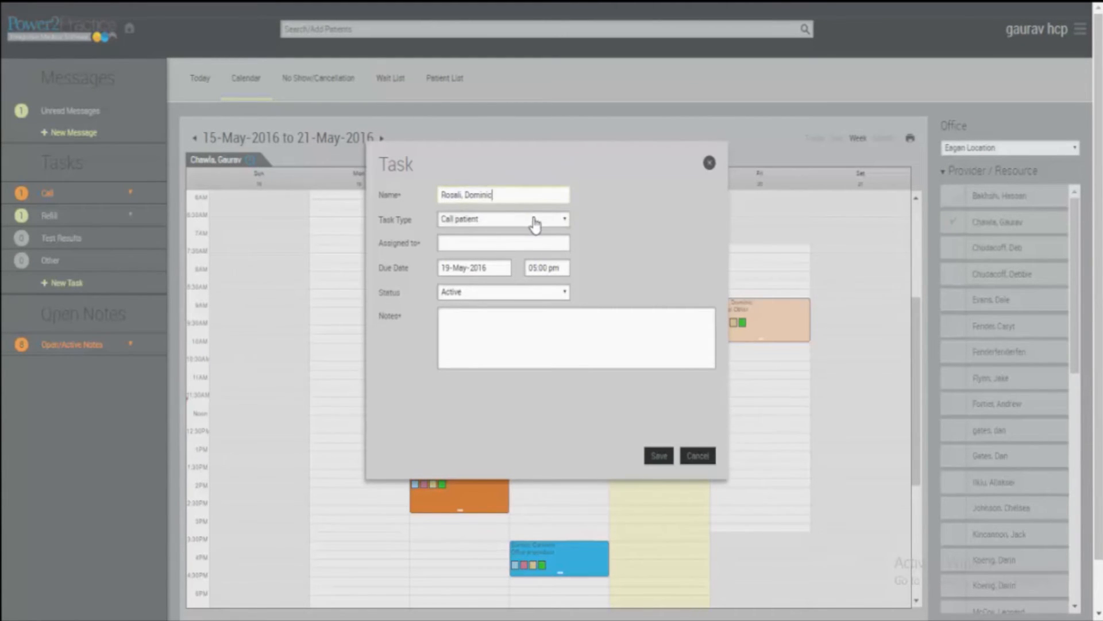
click(502, 219)
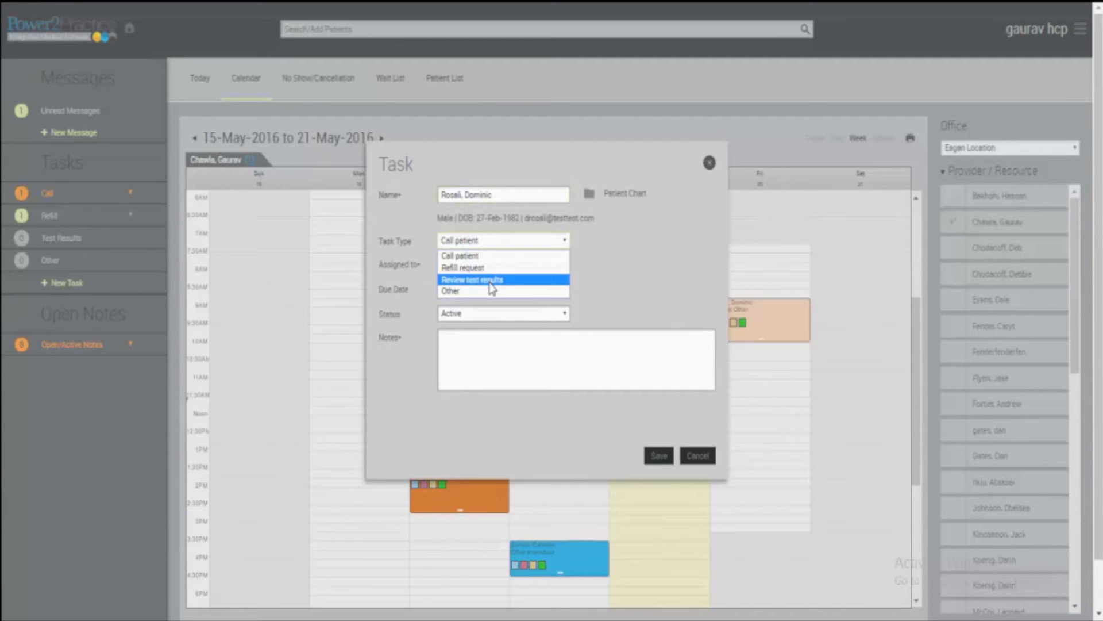
click(471, 280)
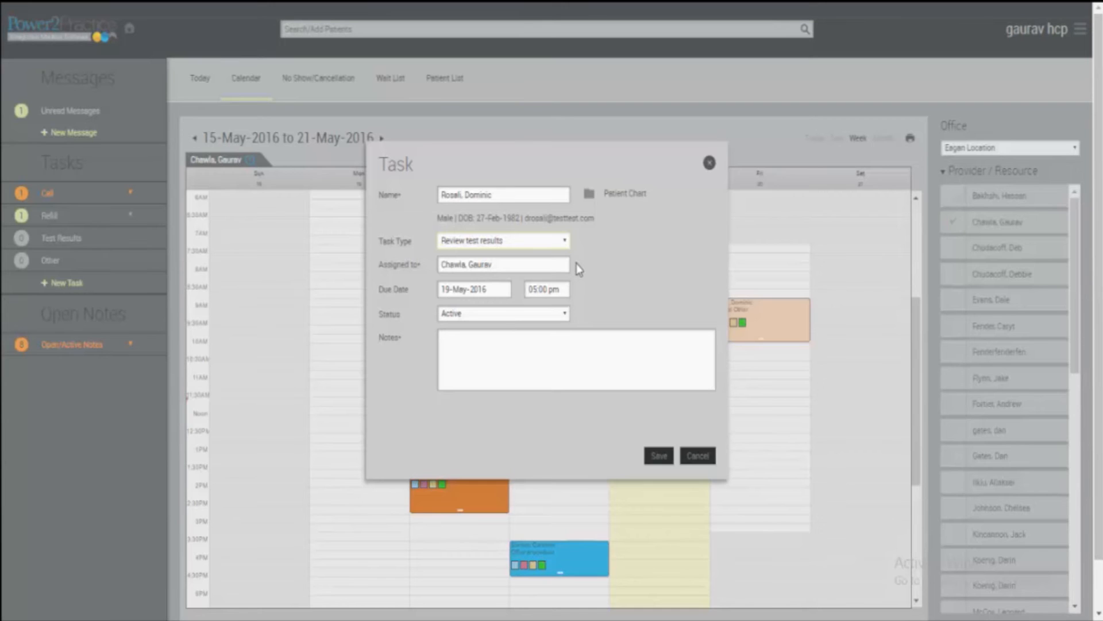
- Set due 24-May-2016 04:30 pm, add allergy-review treatment notes, and save the task
click(474, 289)
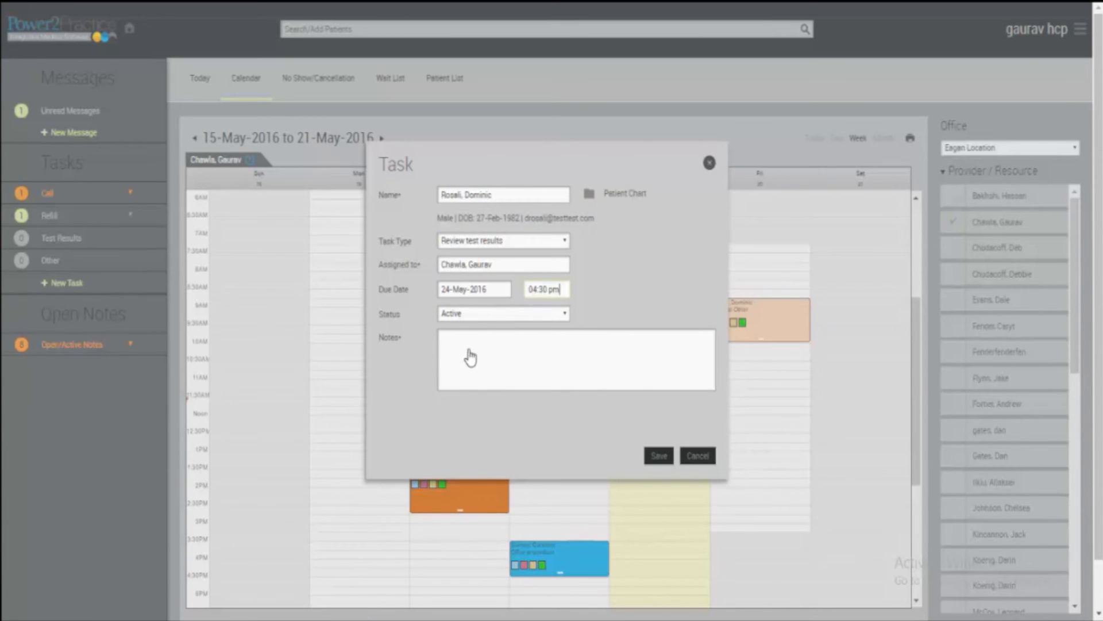
text(Review allergy test result.  Go over possible treatment options.)
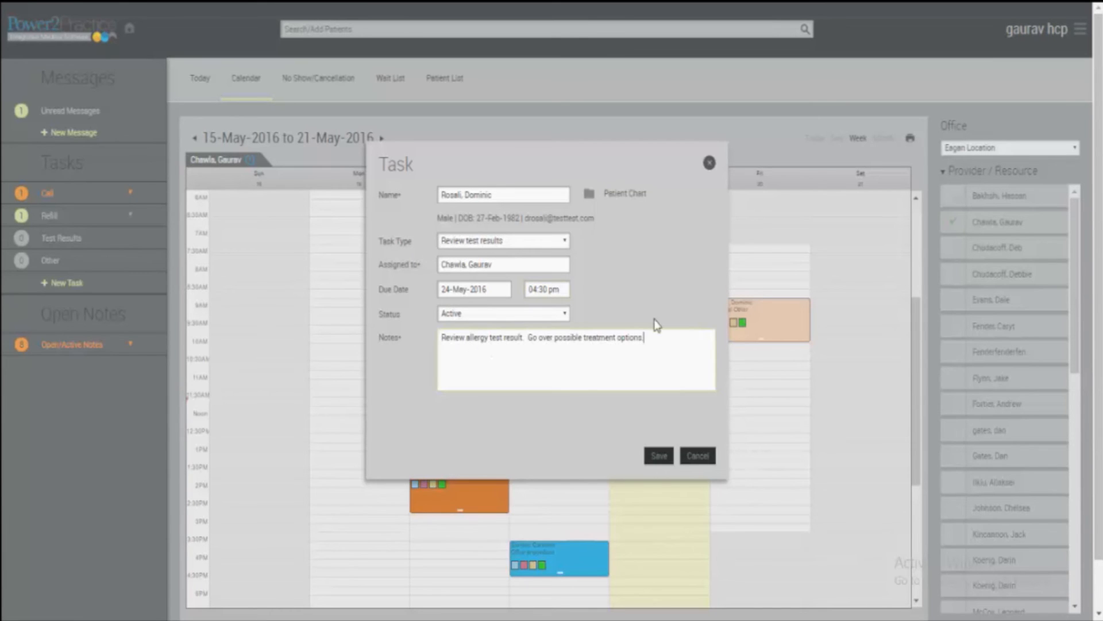
mouse_move(650, 455)
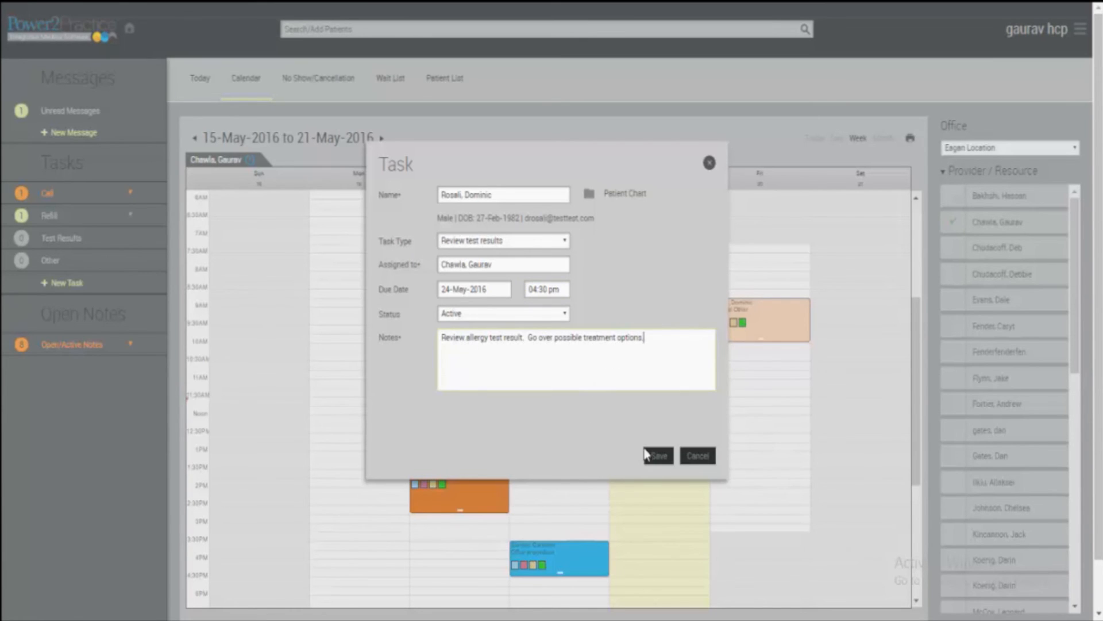
click(658, 455)
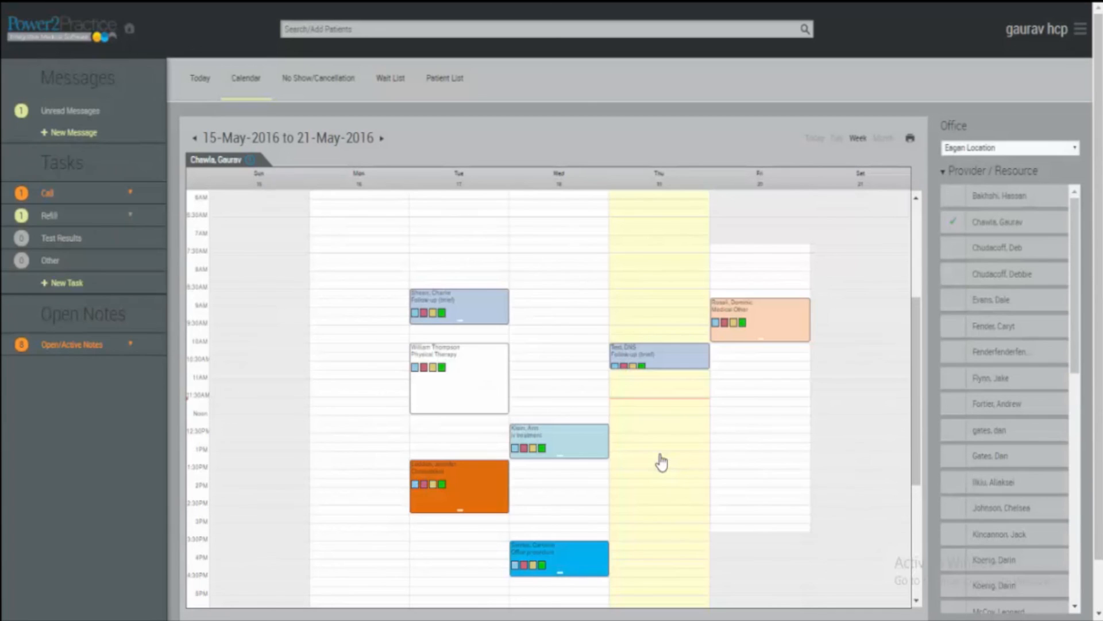